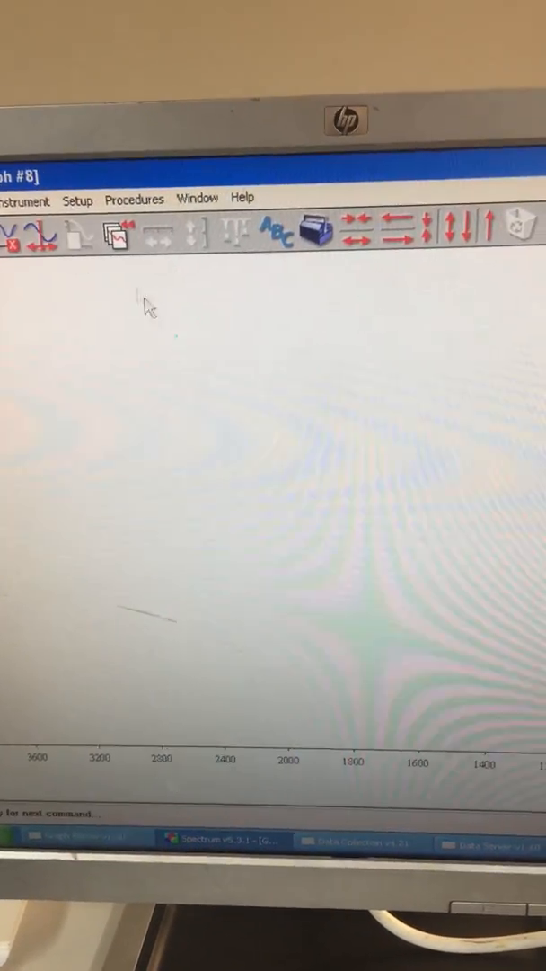
Show the background scan settings: file 005blk, 4400–400 cm-1, 12 scans, resolution 8.0.
left_click(19, 198)
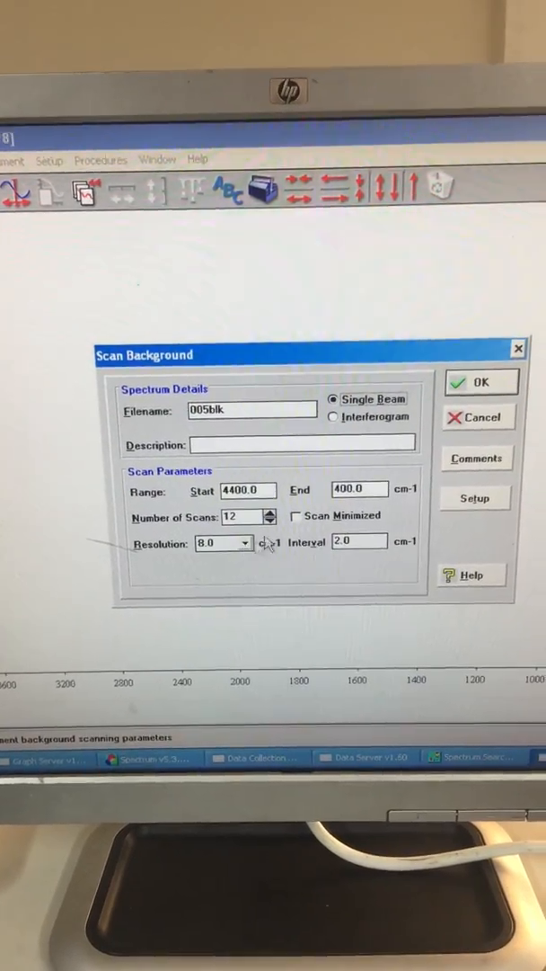
left_click(481, 383)
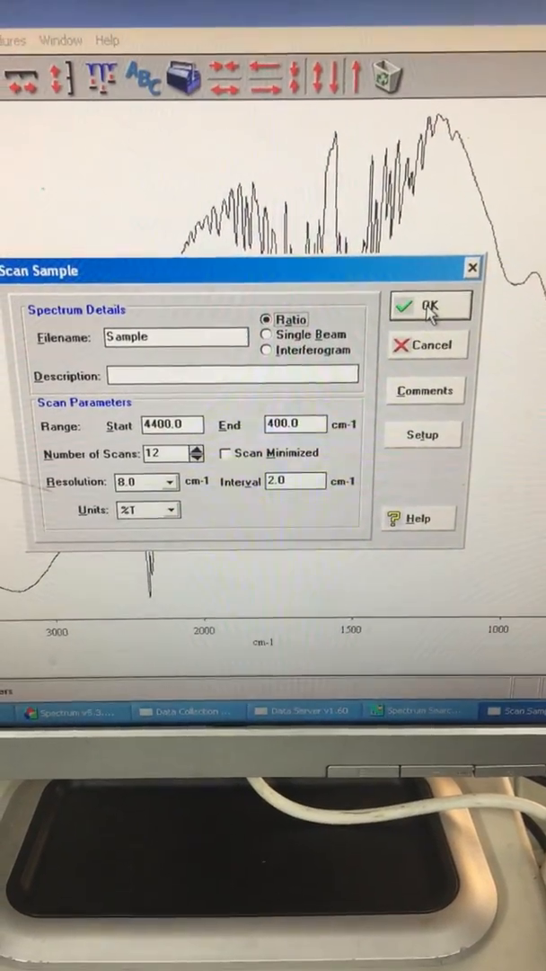
Start the ratioed %T sample scan named Sample with 12 scans at resolution 8.0.
left_click(432, 305)
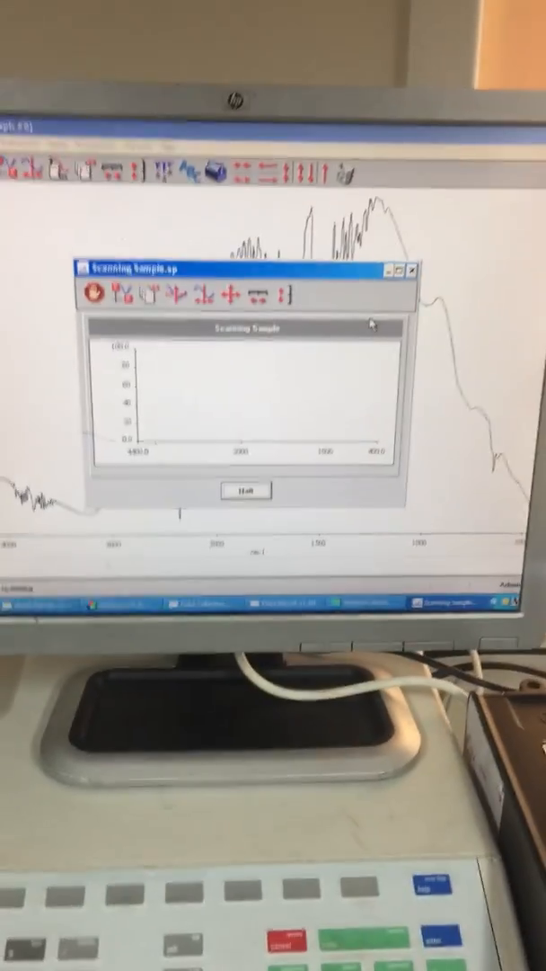